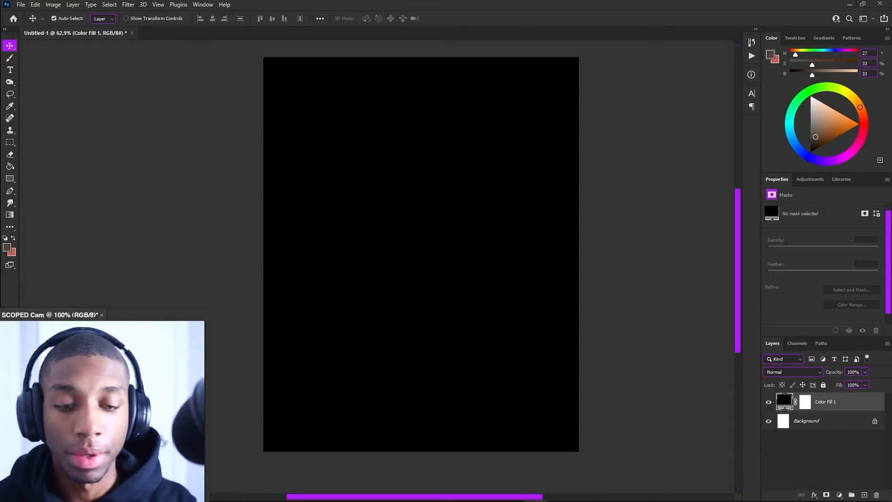
Refine the player cutout masks and pick a soft round brush for painting the mask
click(432, 32)
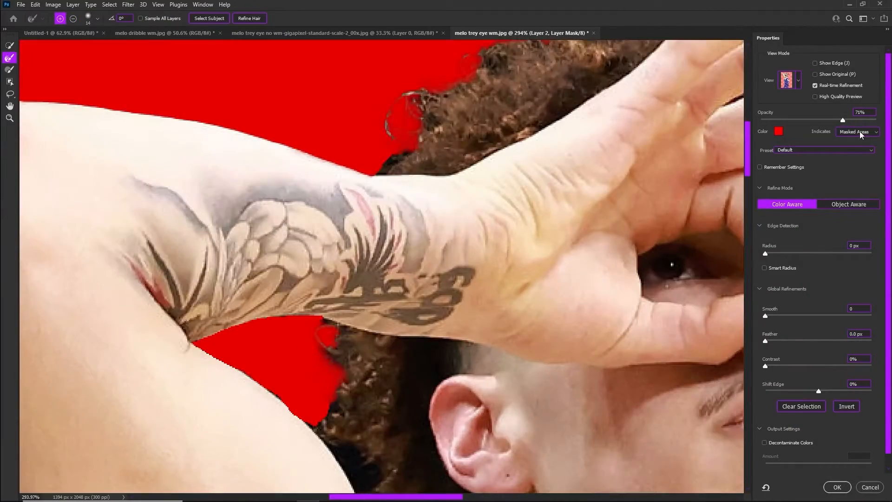
click(836, 487)
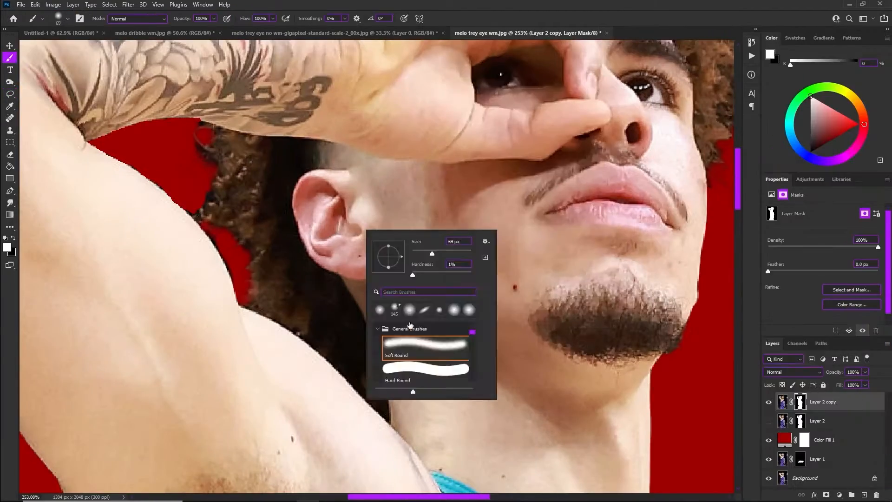
click(57, 32)
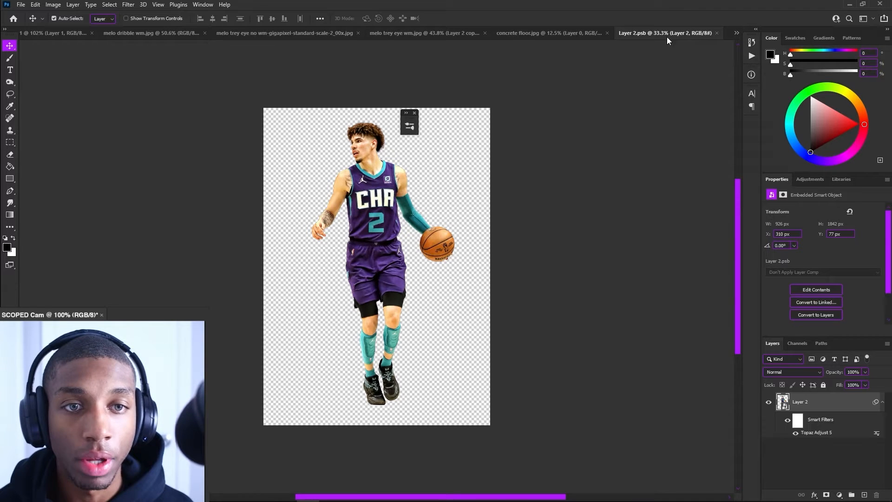
Apply a Camera Raw Filter raising contrast slightly and adjusting shadows on the player
click(68, 32)
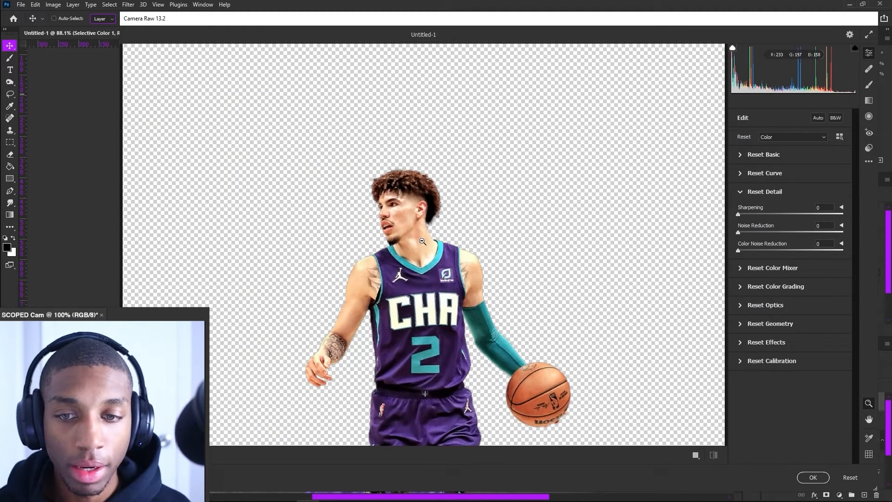
click(753, 154)
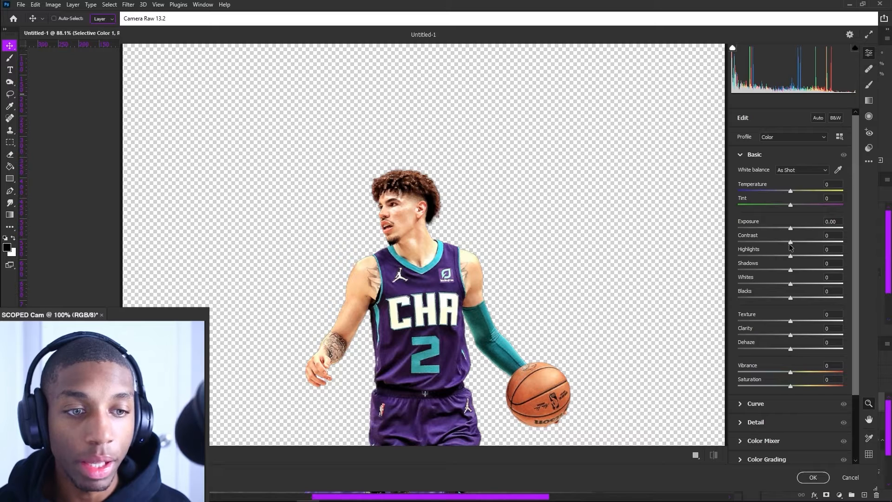
drag(790, 241, 790, 241)
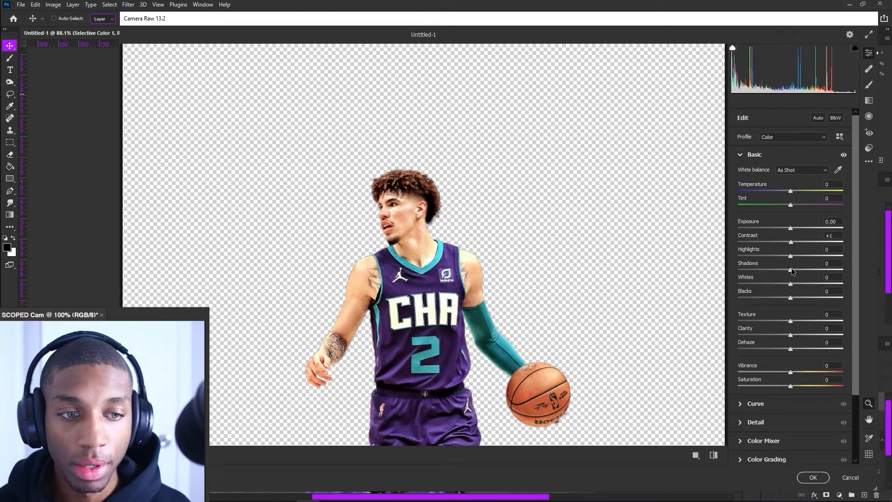
drag(790, 271, 770, 271)
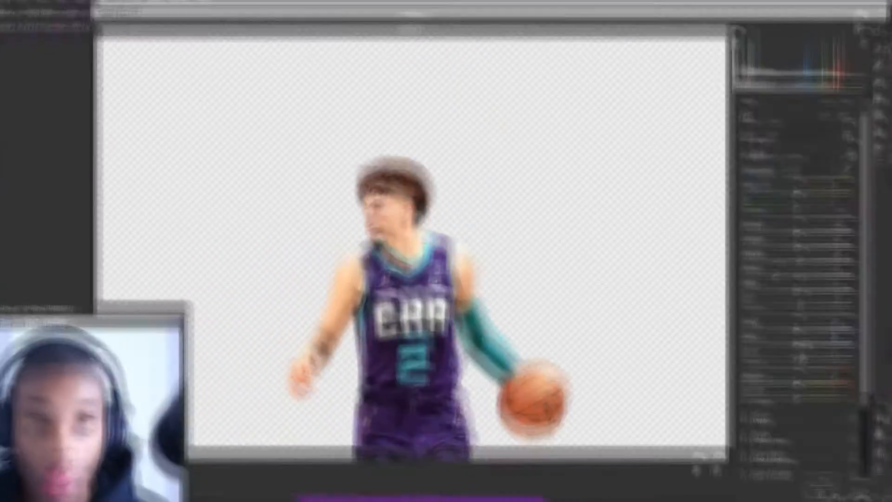
Select the composite's highlights with Color Range, widening the highlight range
click(109, 5)
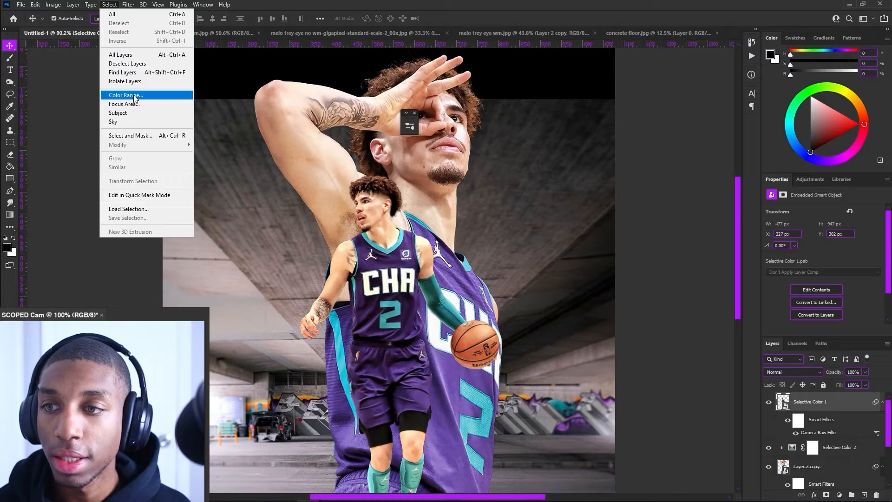
click(124, 95)
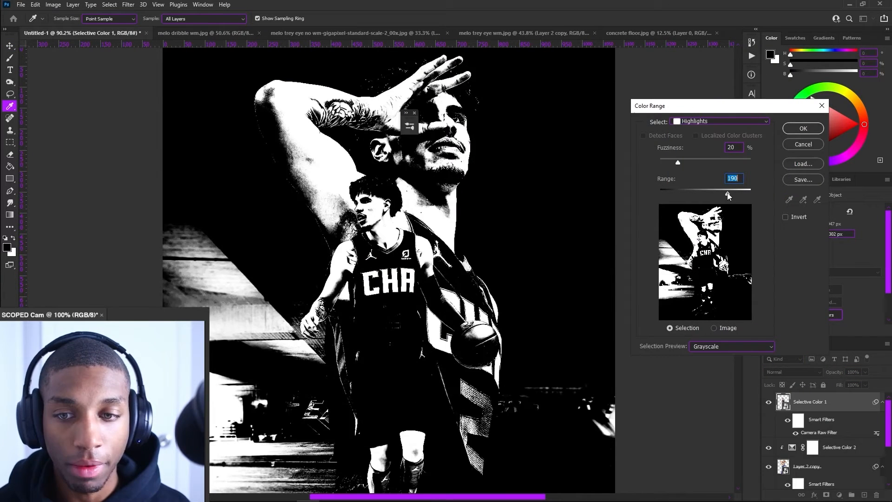
drag(727, 195, 741, 195)
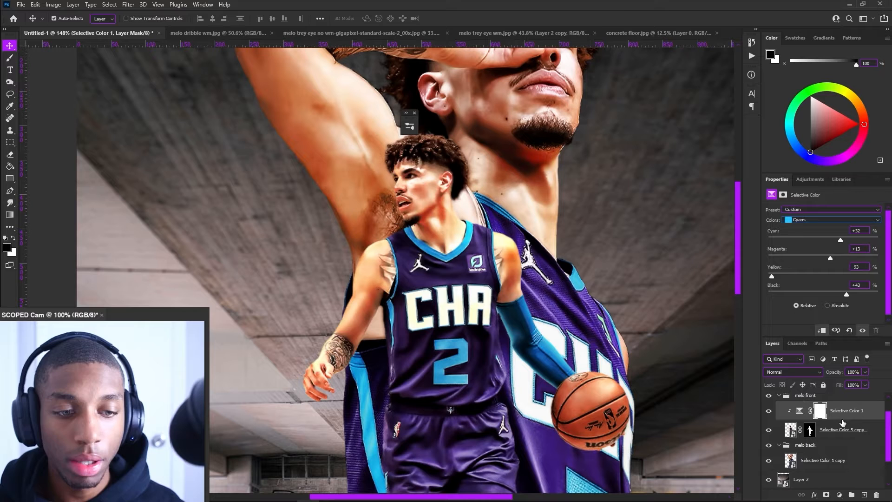
Add a black-and-white Gradient Map to the dribbling player scene
click(822, 460)
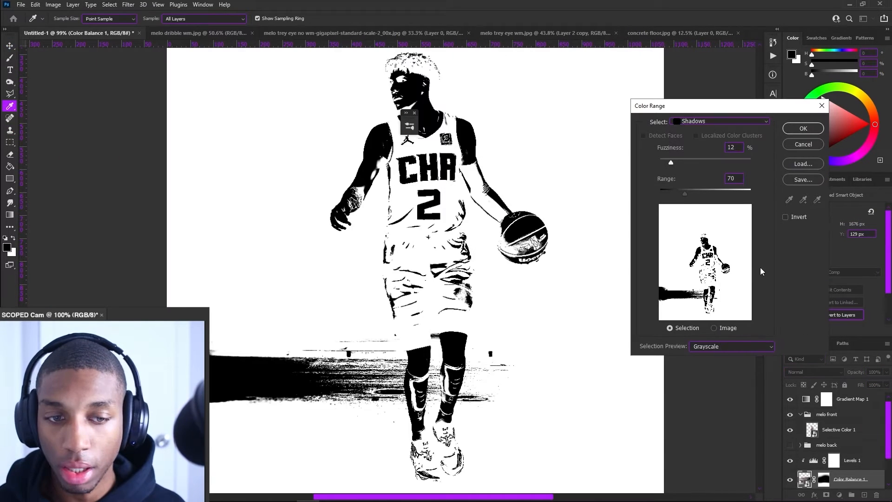
Confirm the shadow selection and add a masked Brightness/Contrast adjustment to the shadows
click(720, 121)
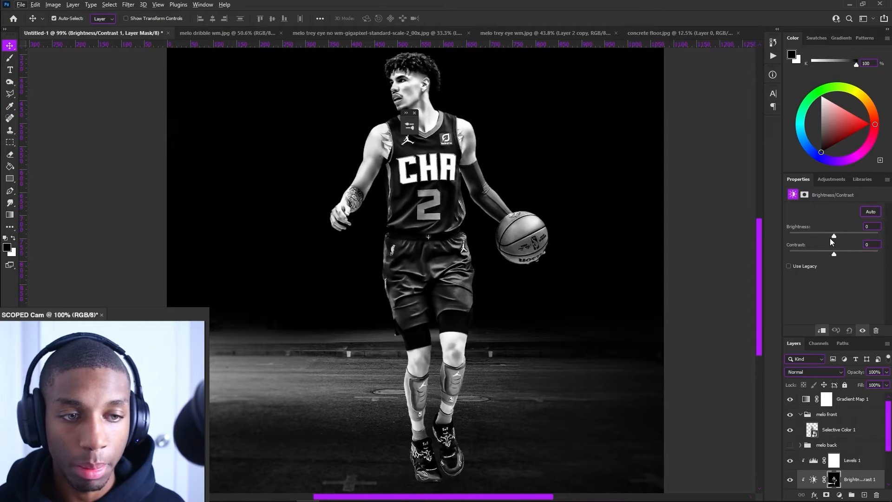
click(832, 479)
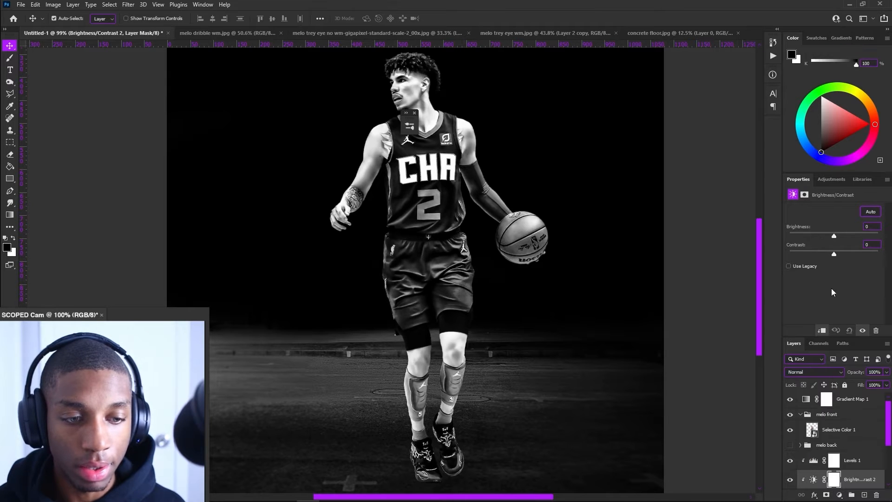
drag(833, 235, 810, 235)
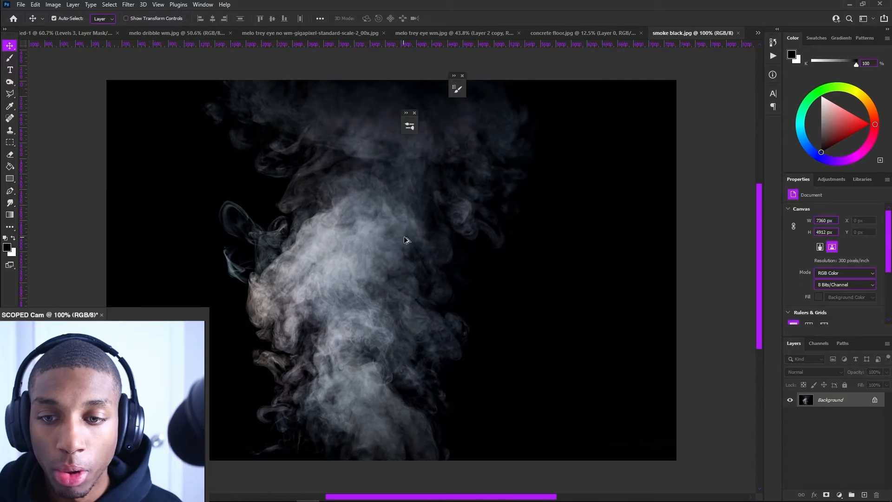
Place the blue-tinted smoke layer in Screen mode behind both players
double_click(833, 399)
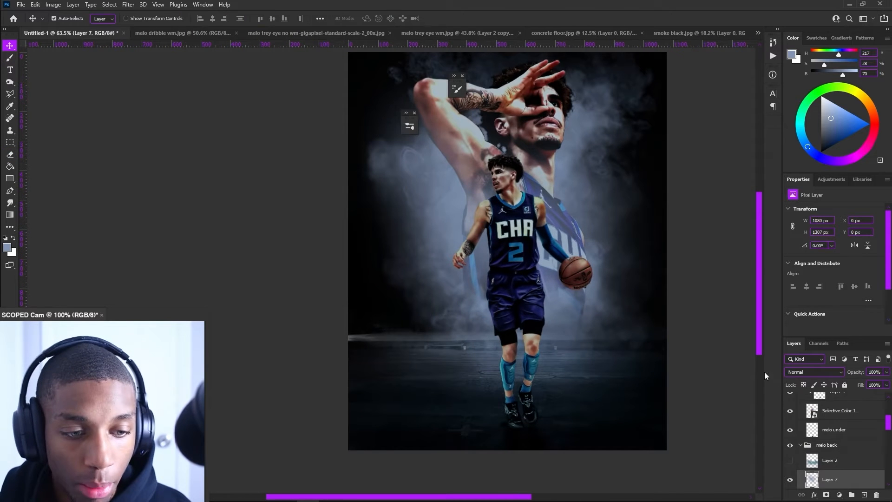
Paint soft-brush highlights on masked Exposure layers over the portrait's arm and face
click(10, 57)
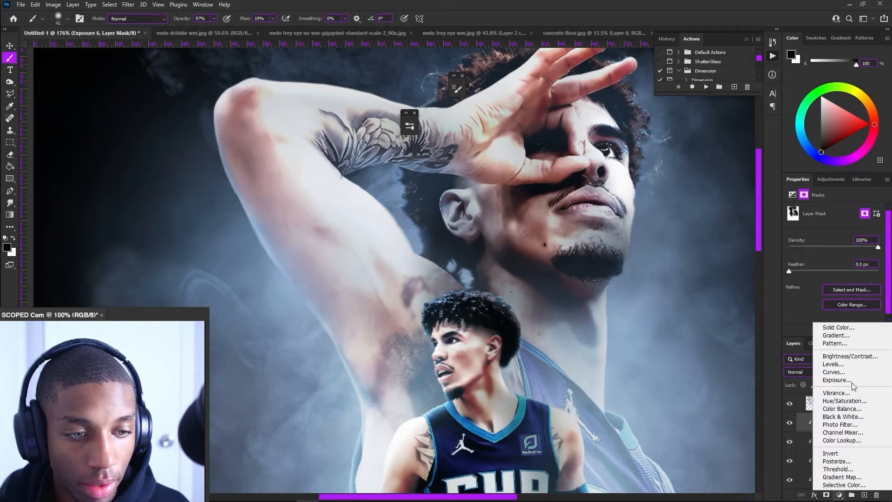
Add an Exposure adjustment layer and raise exposure to about +0.76
click(835, 380)
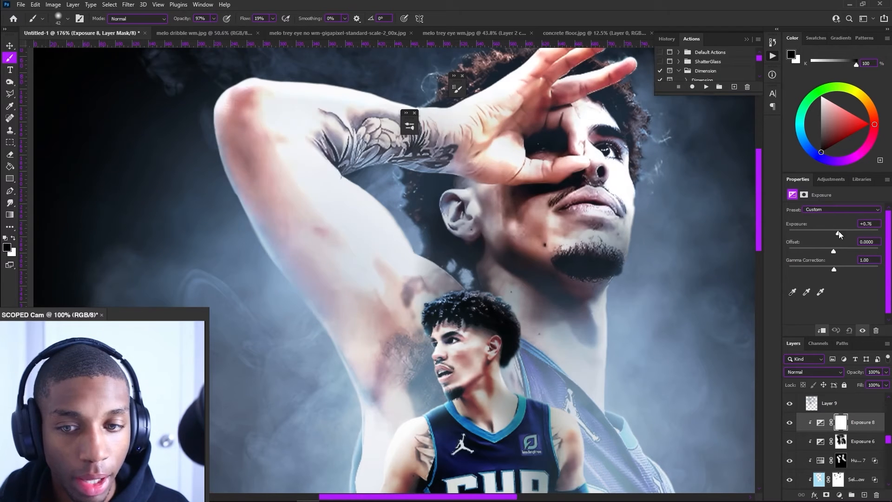
drag(833, 234, 843, 233)
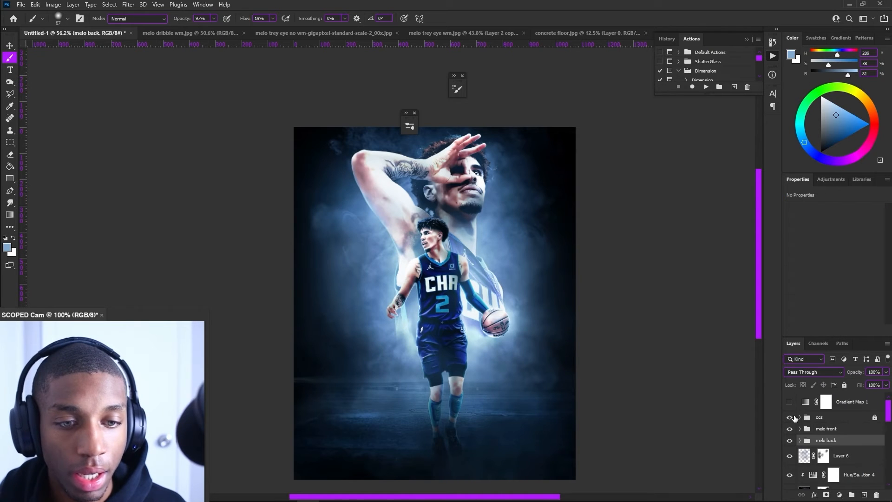
Expand the ccs group and create tilted MELO and BALL text layers
click(800, 416)
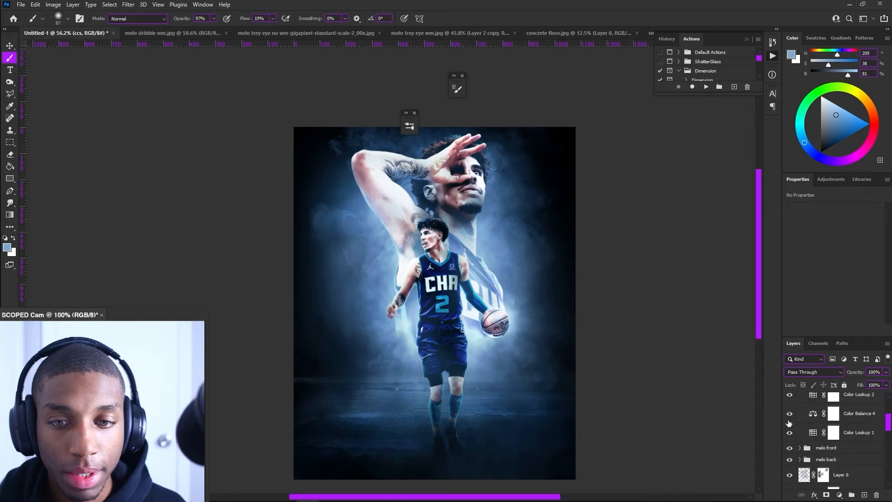
click(832, 451)
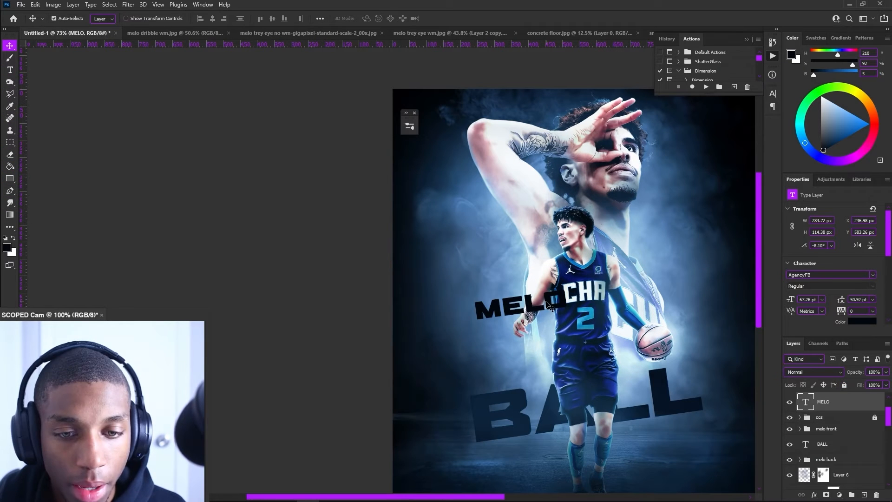
Style MELO with a light blue glow and BALL with a dark fill and glowing edge
drag(546, 301, 512, 318)
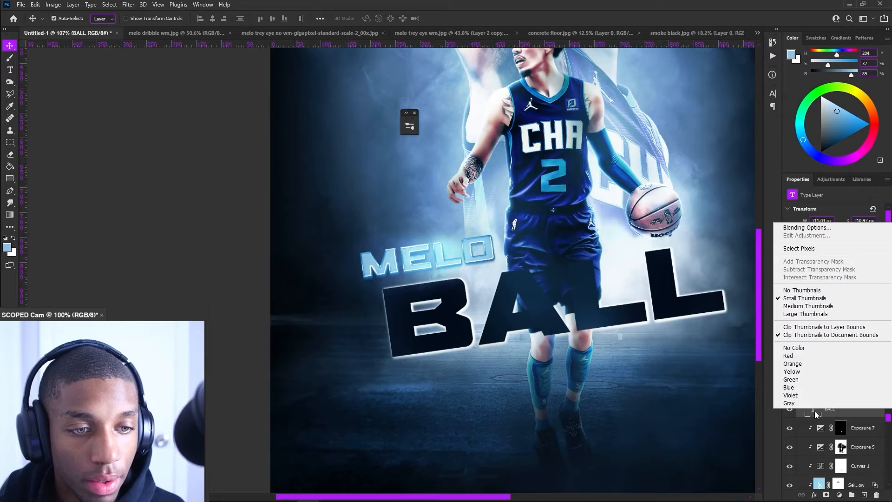
Style the BALL text with Fill Opacity 0 and a white Stroke outline
click(807, 227)
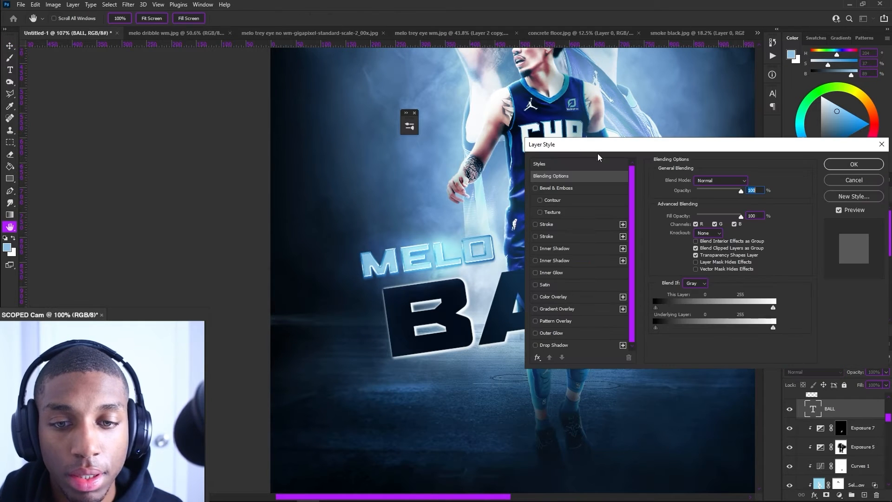
text(0)
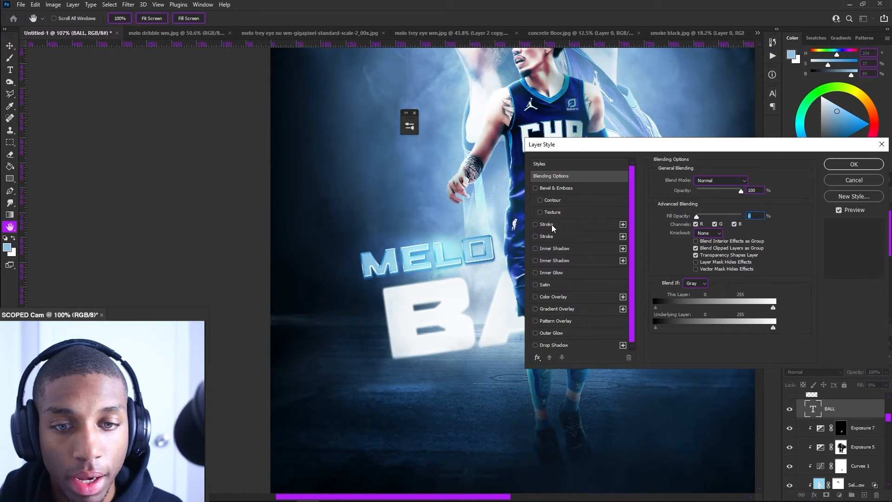
click(535, 223)
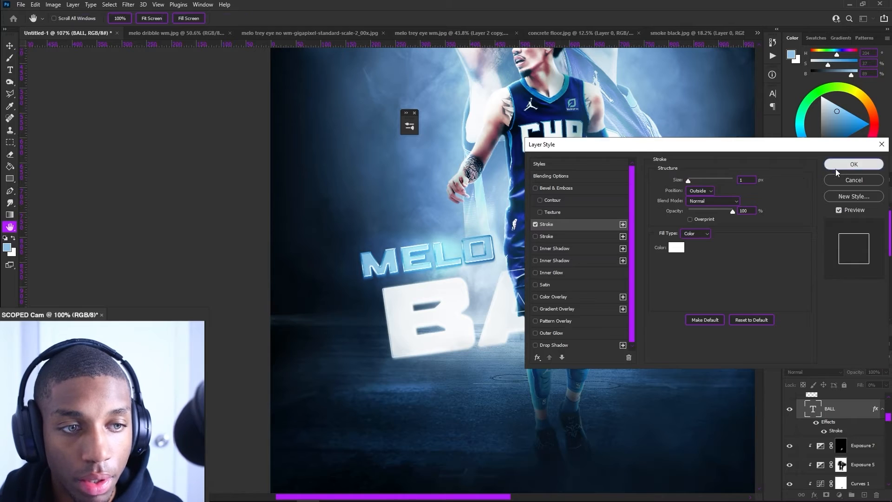
click(854, 164)
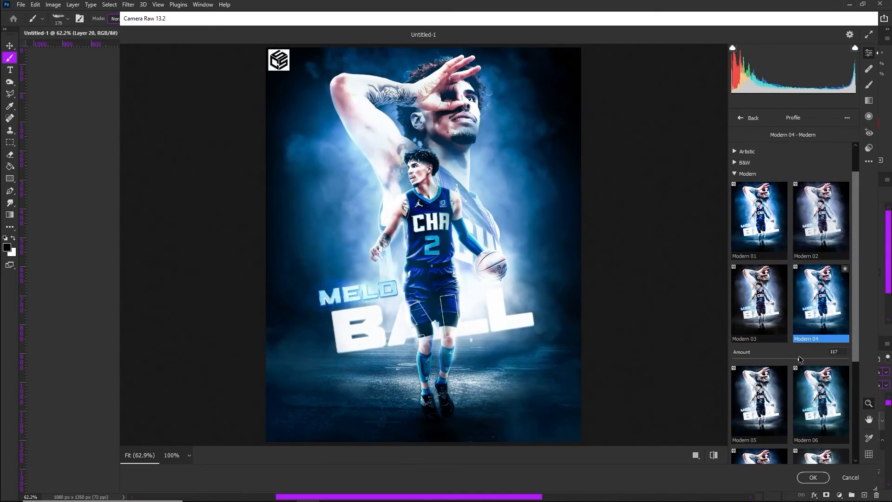
Apply the Modern 04 profile at reduced amount and adjust the Blue channel curve
click(752, 118)
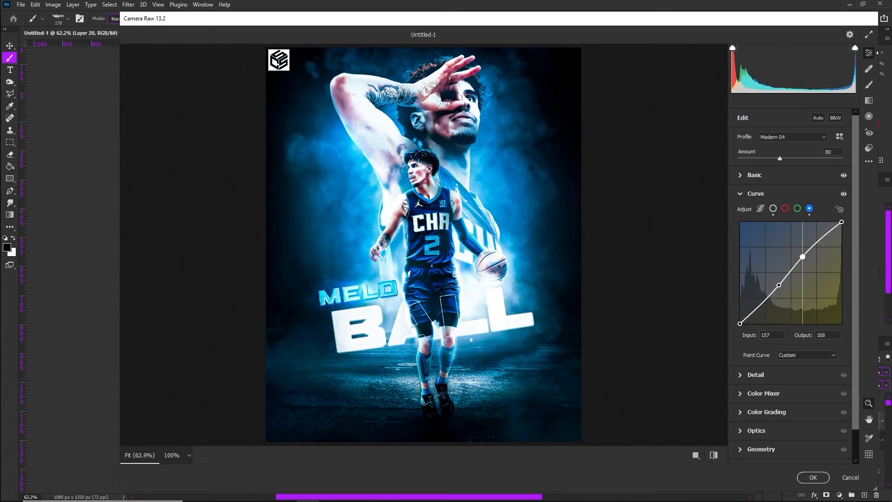
click(755, 193)
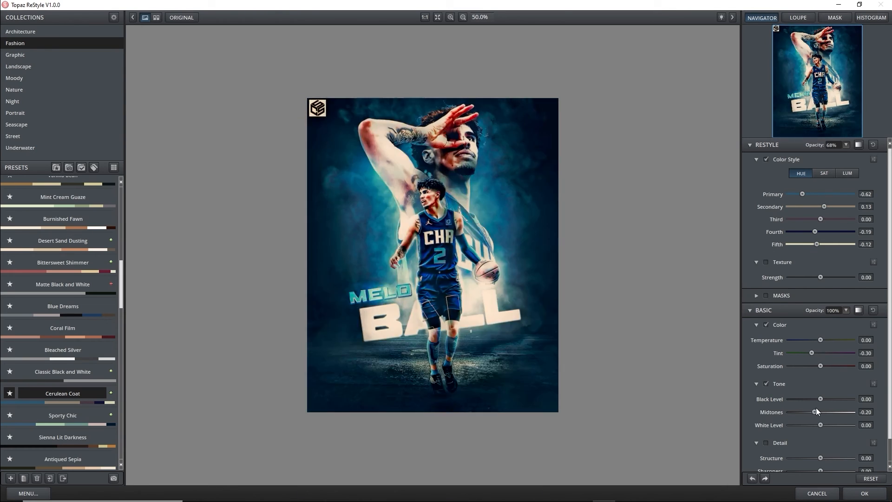
Nudge the Fifth hue slider slightly in Topaz ReStyle
drag(816, 244, 811, 244)
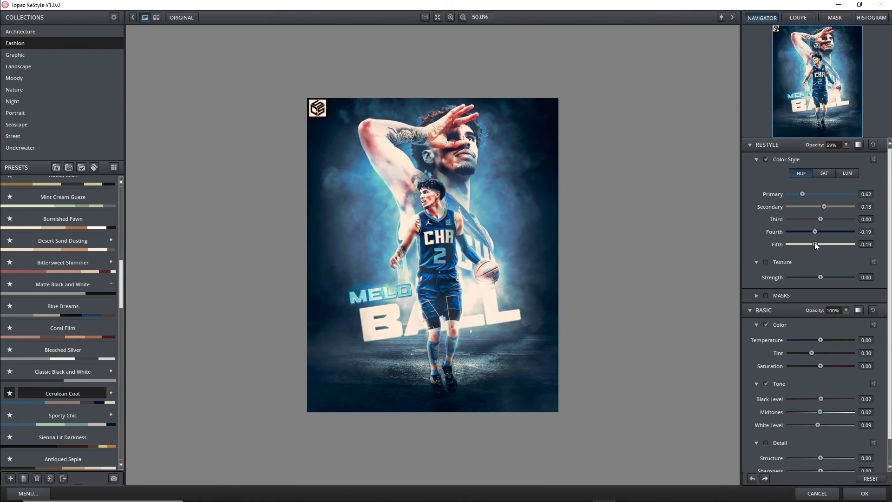